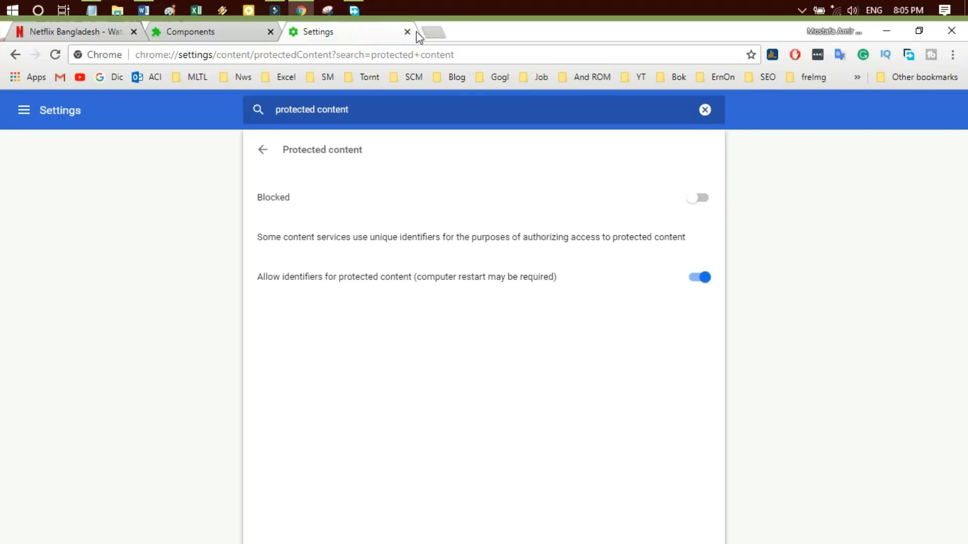
- Close the Settings tab and the Components tab
click(408, 31)
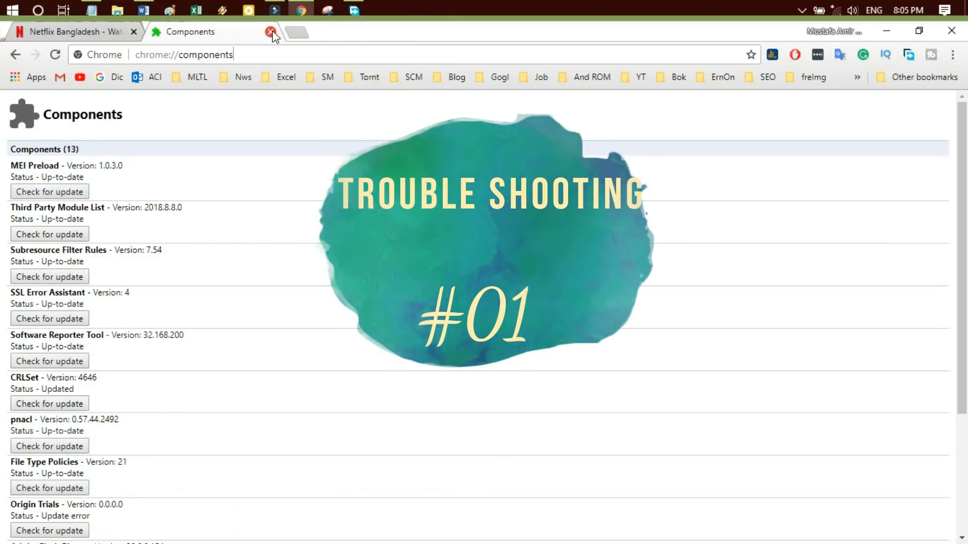
click(269, 32)
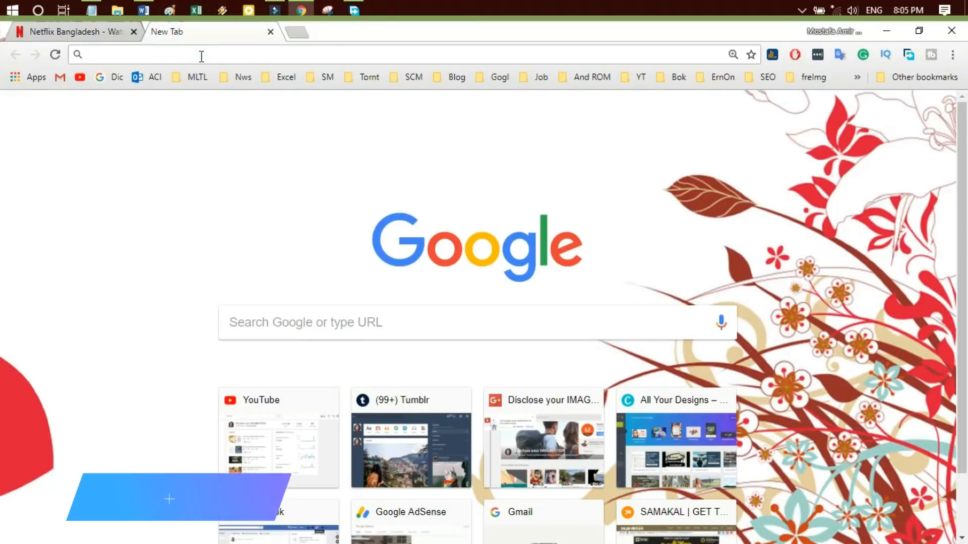
- Open chrome://version and highlight version 68.0.3440.106 and the Stable cohort label
text(chrome://version)
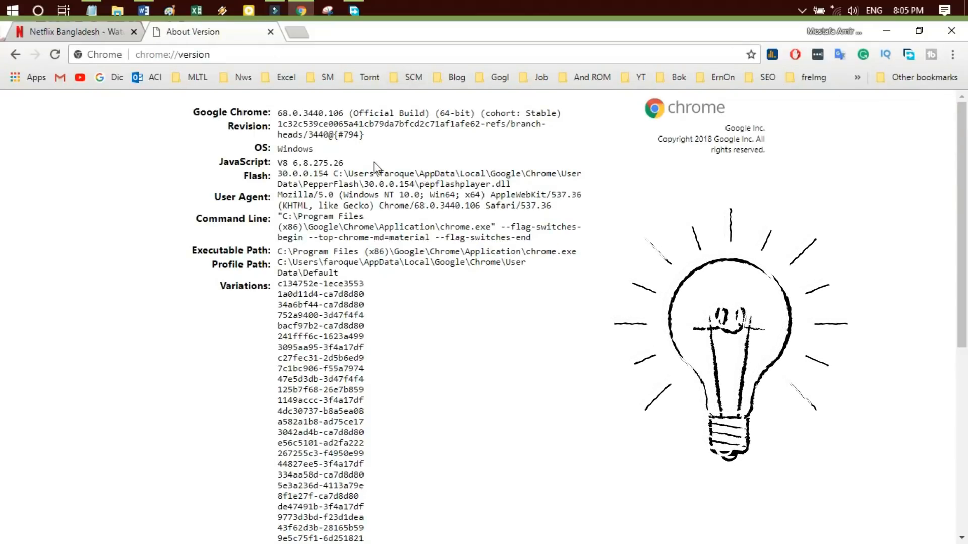
double_click(310, 113)
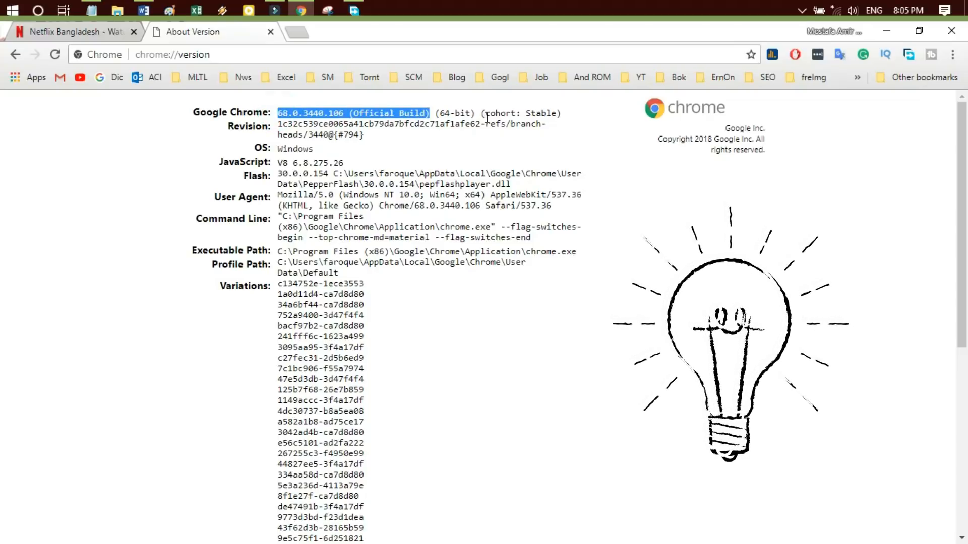
click(563, 113)
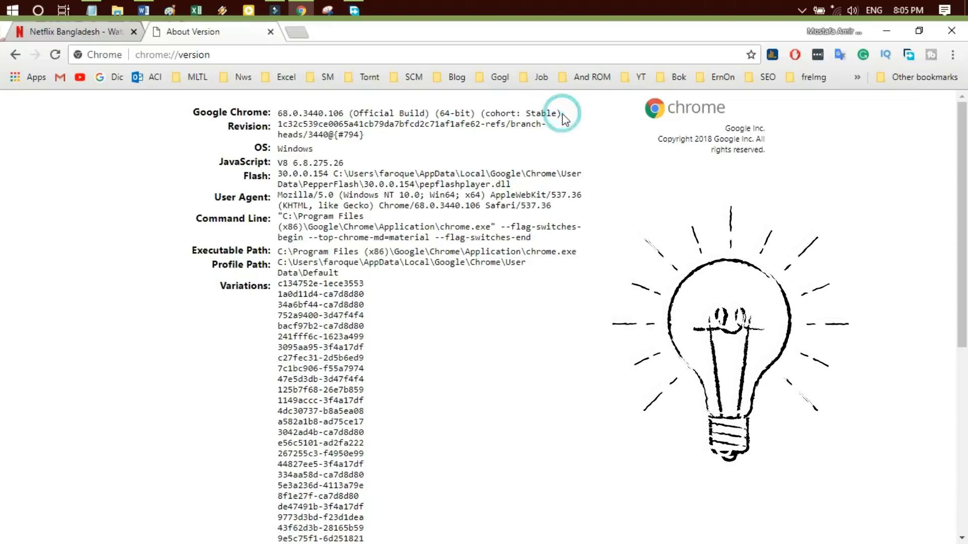
drag(487, 113, 561, 113)
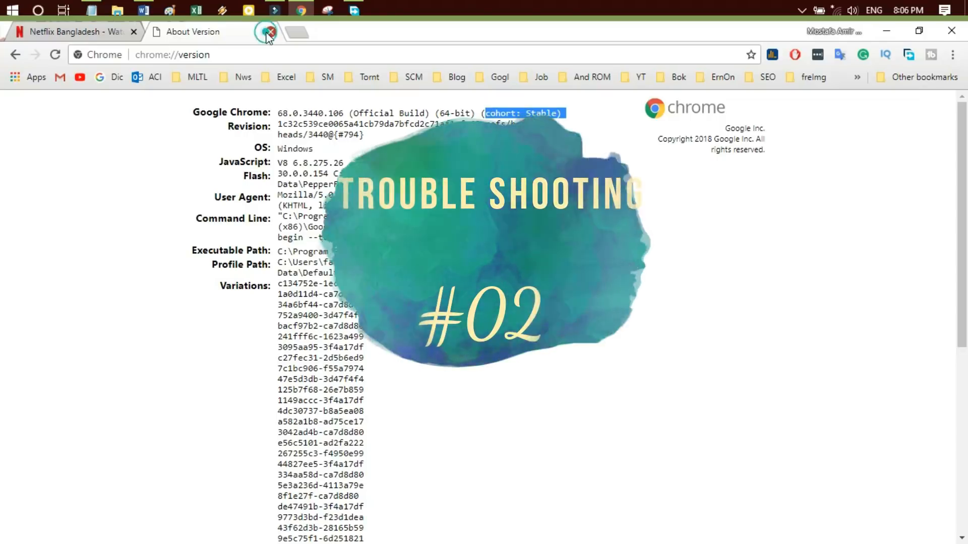
- Close the About Version tab and open Settings with the Advanced section expanded
click(269, 32)
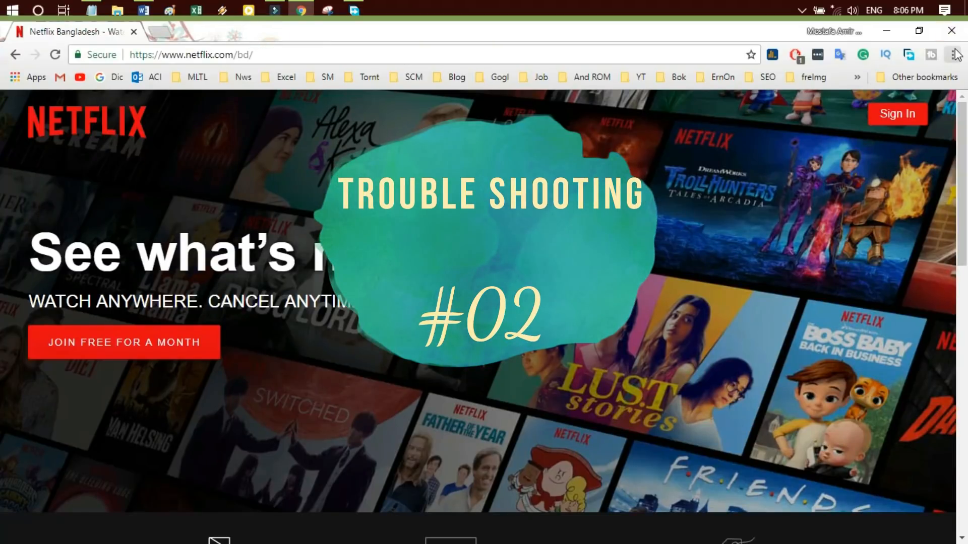
mouse_move(957, 53)
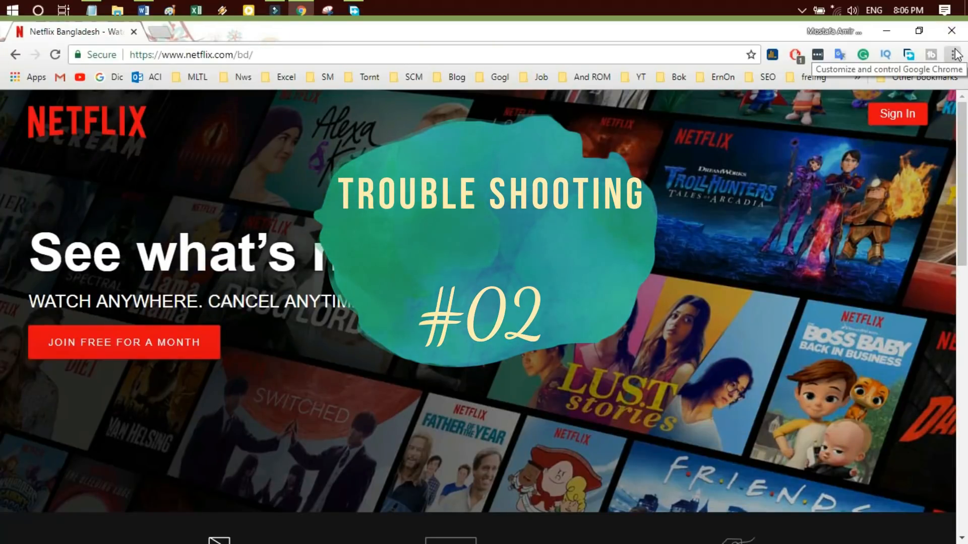
click(956, 54)
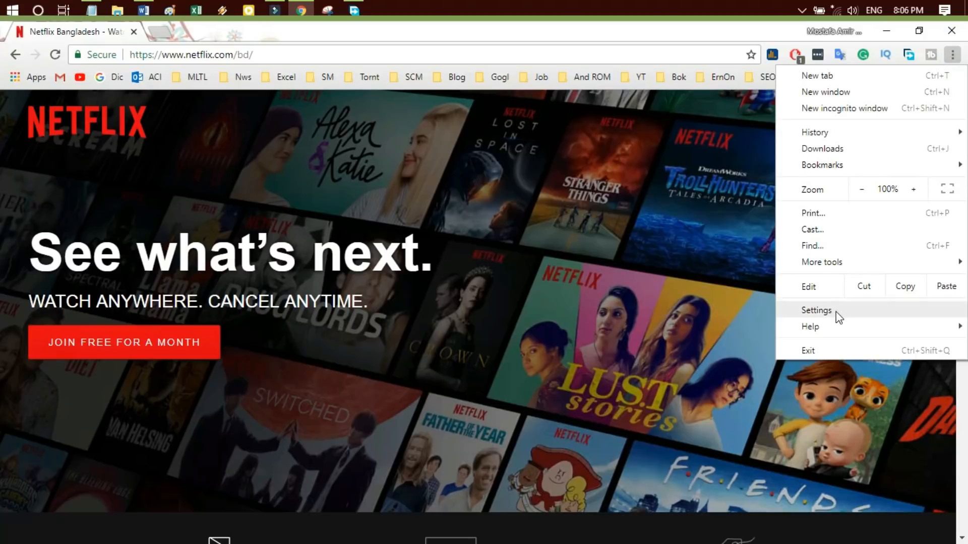
click(816, 310)
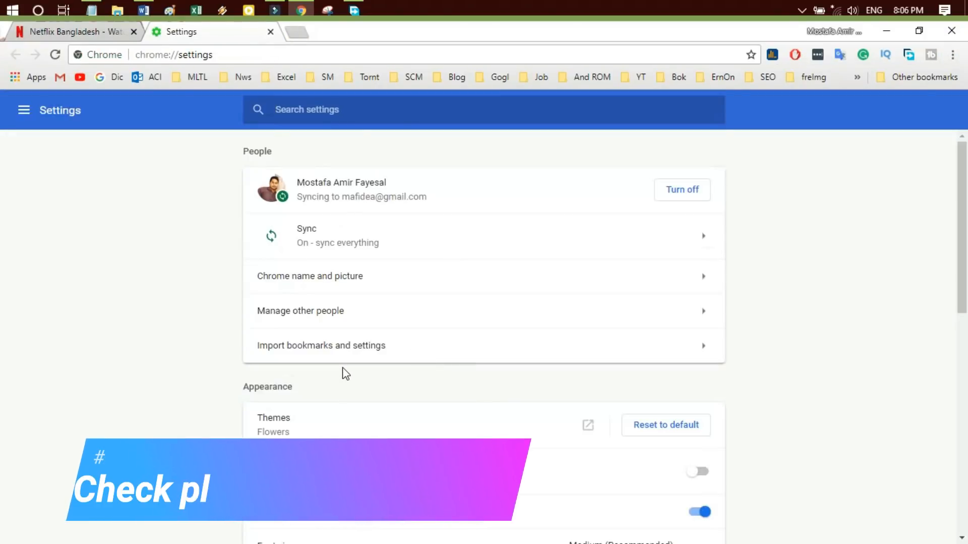
scroll(down, 3)
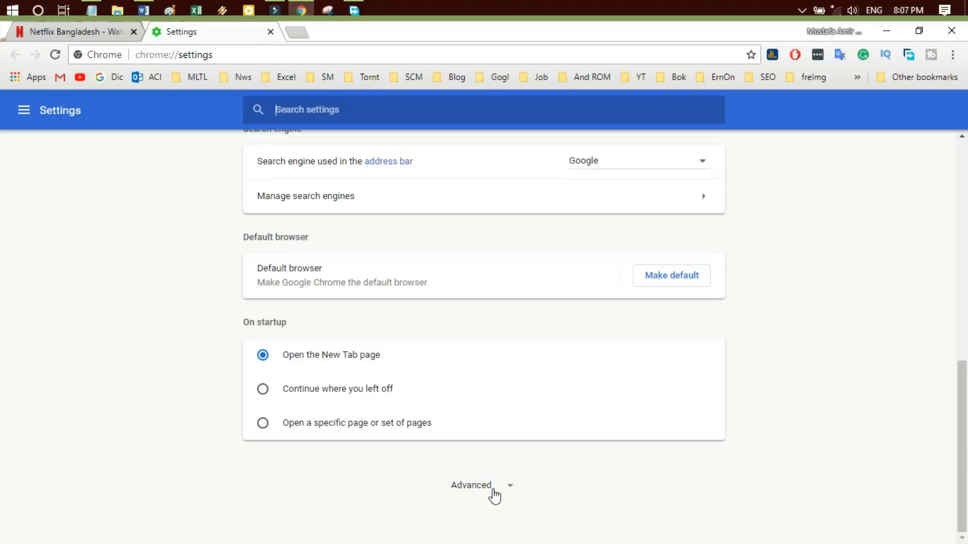
click(470, 486)
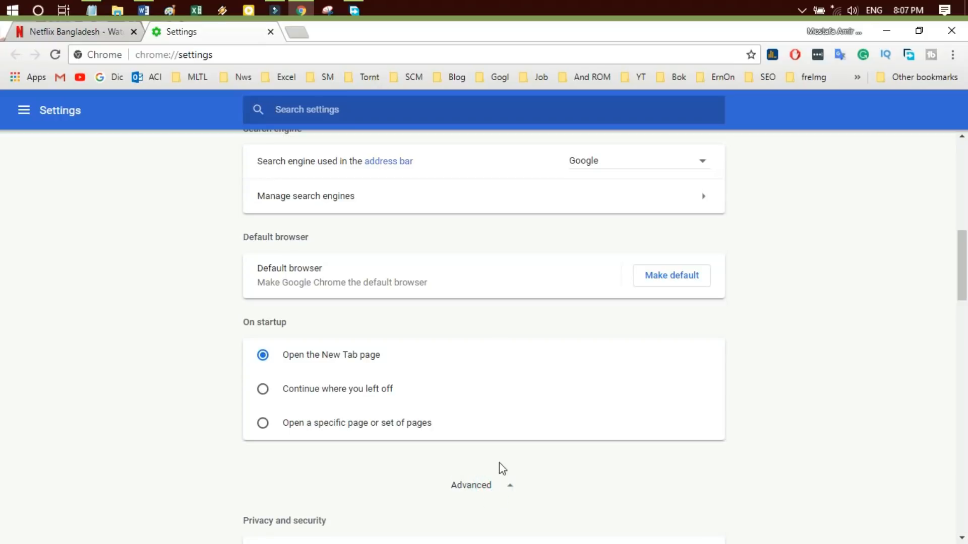
scroll(down, 3)
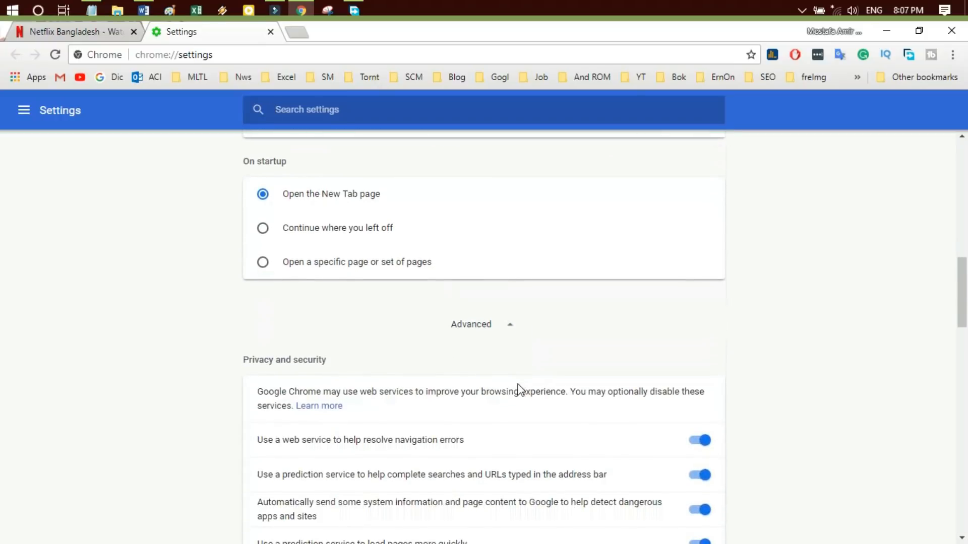
scroll(down, 3)
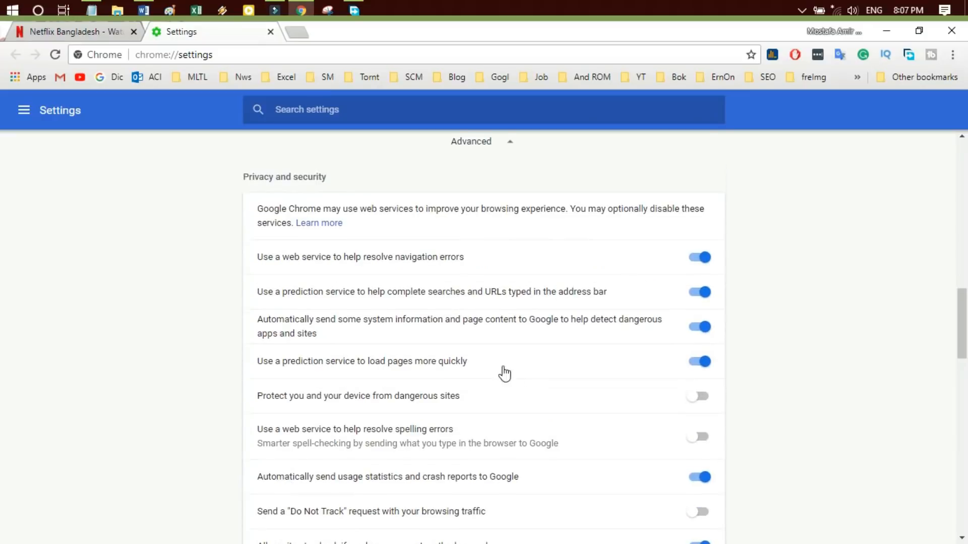
mouse_move(289, 196)
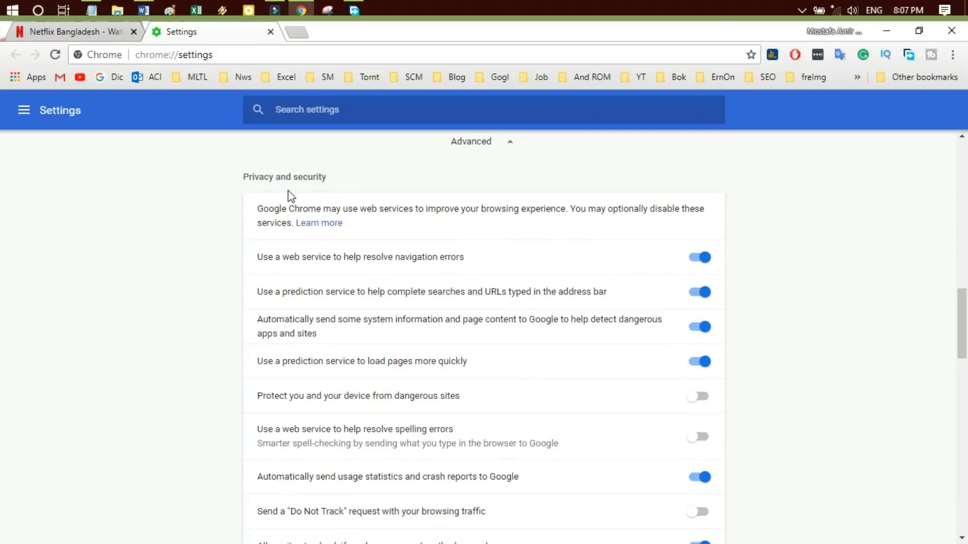
mouse_move(262, 353)
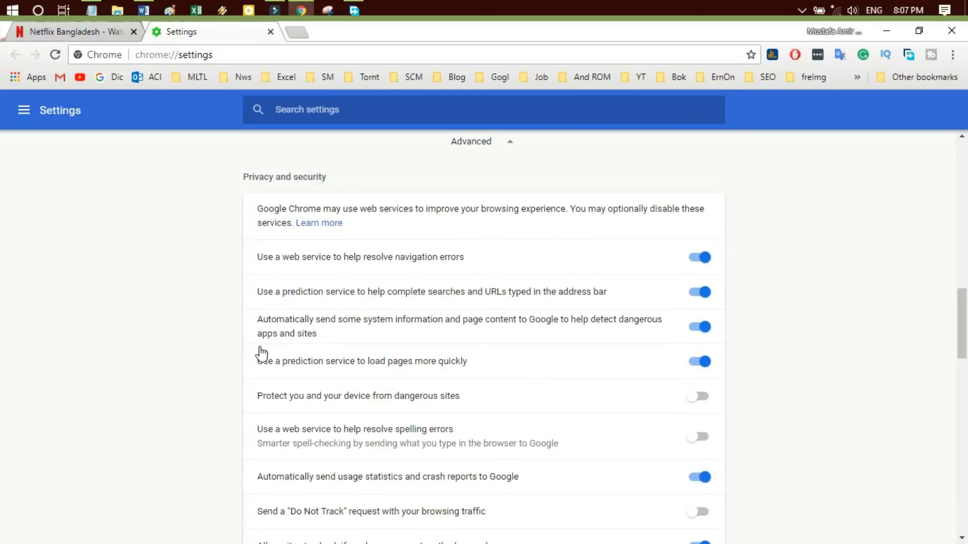
scroll(down, 3)
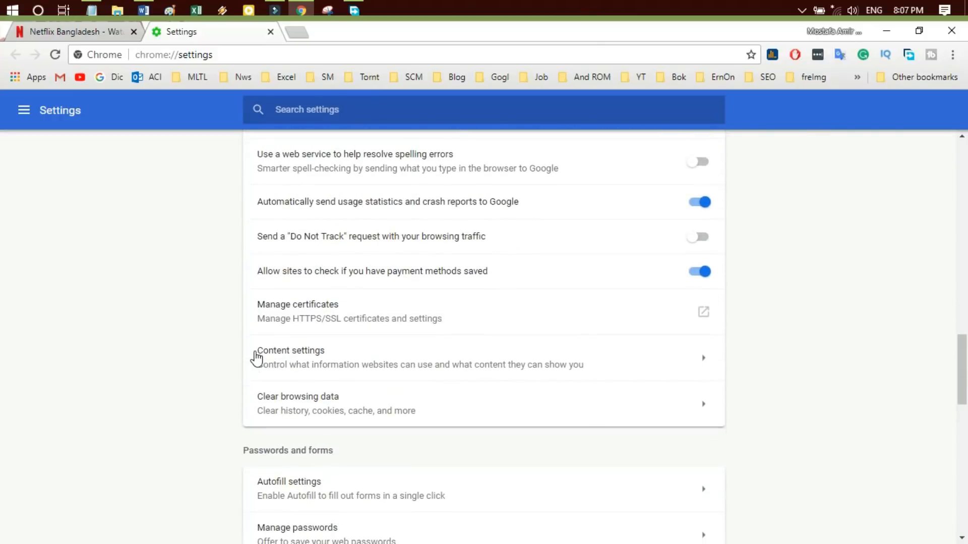
- In Content settings > Protected content, allow sites to play protected content
click(291, 351)
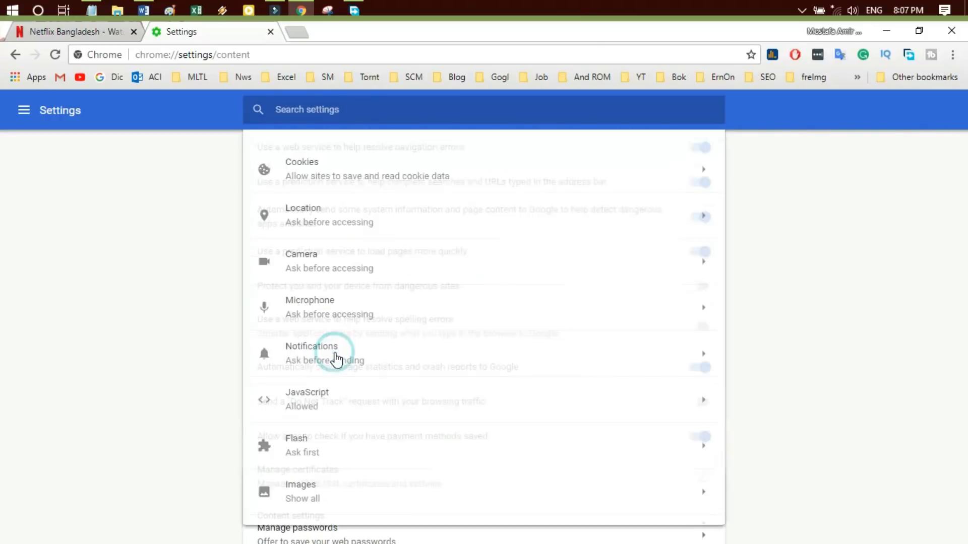
scroll(down, 3)
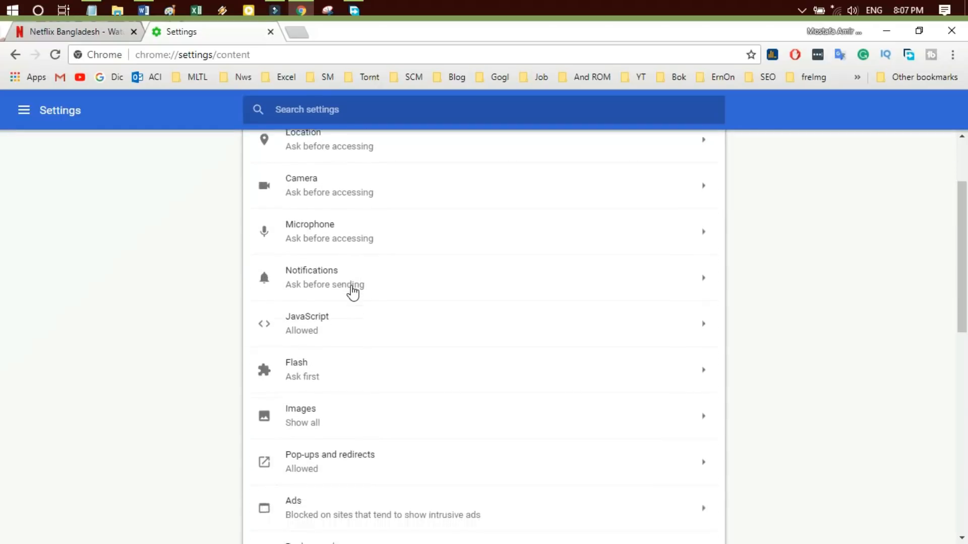
scroll(down, 3)
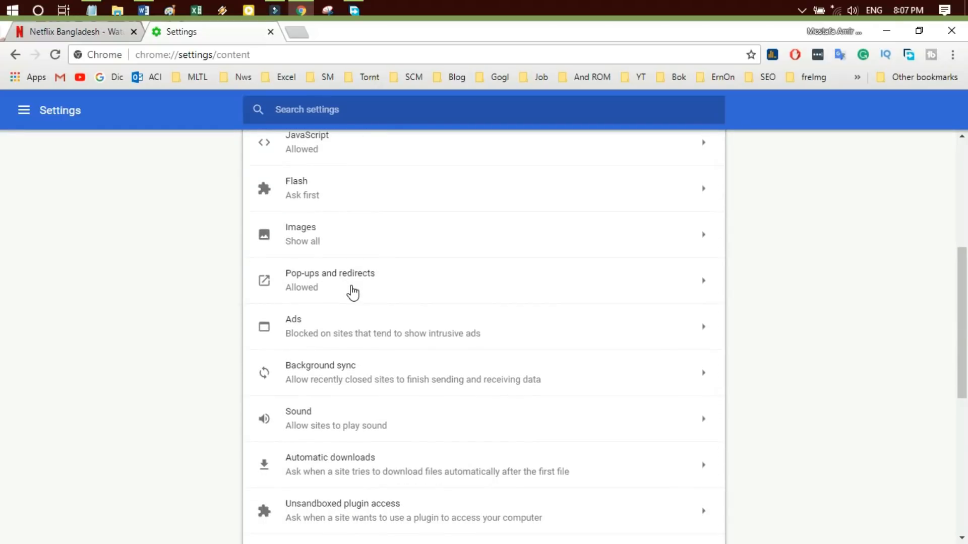
scroll(down, 3)
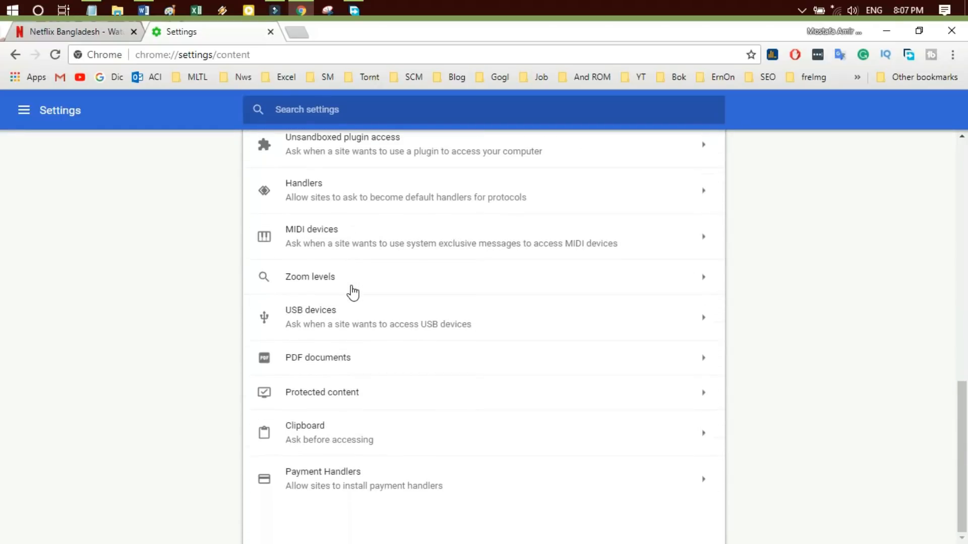
mouse_move(346, 399)
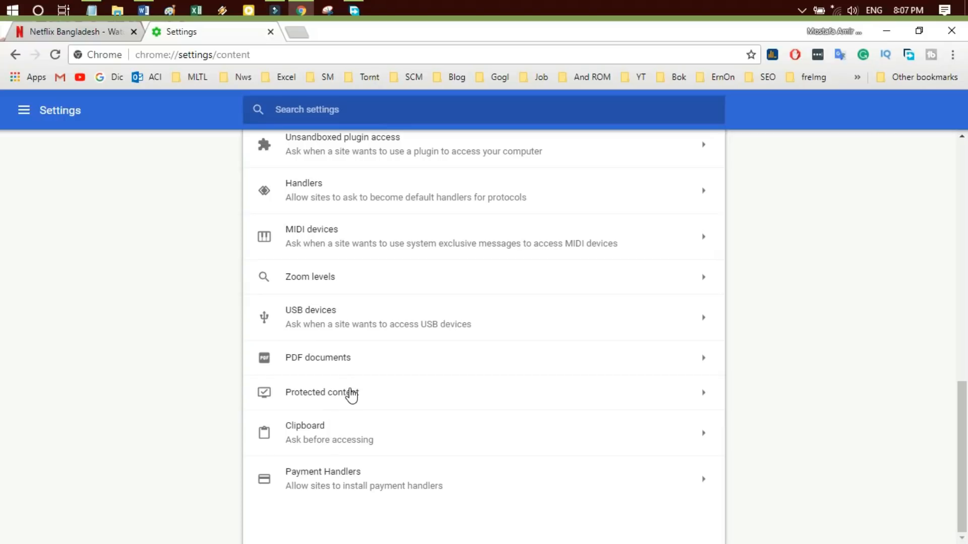
click(330, 393)
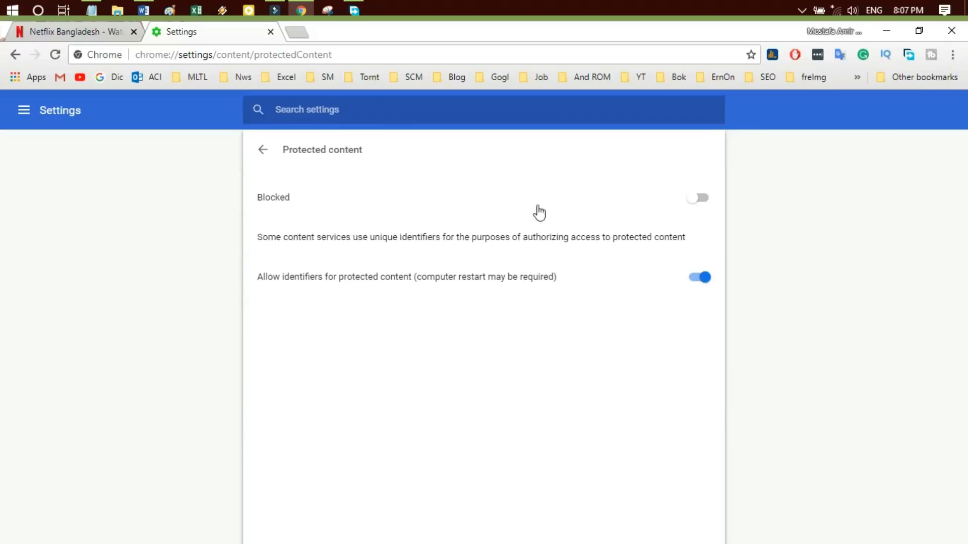
click(698, 198)
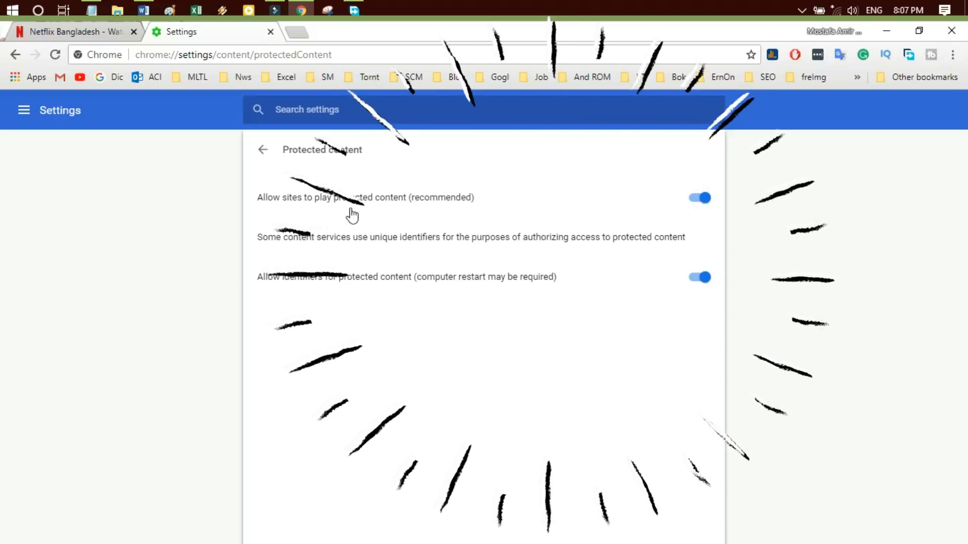
click(699, 197)
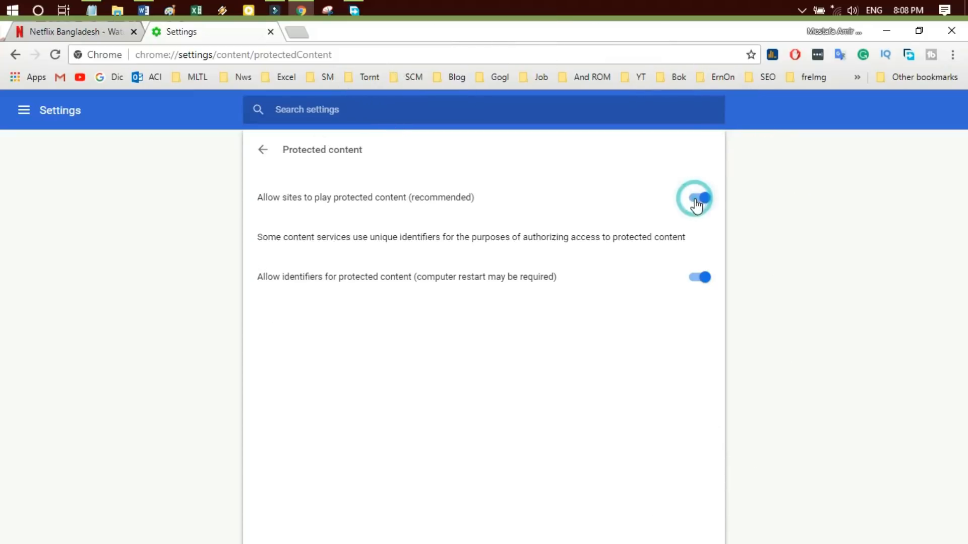
click(698, 197)
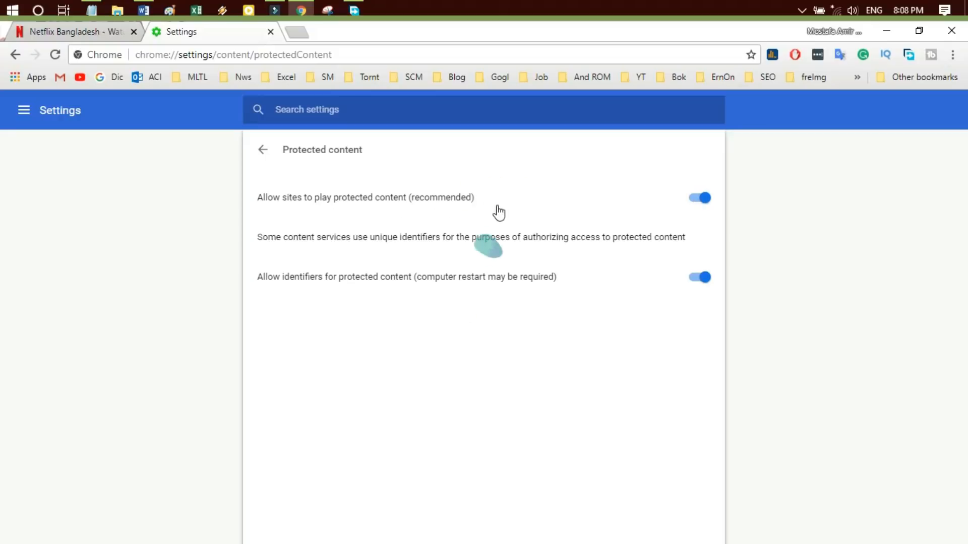
- Close the Settings tab to return to the Netflix page
click(80, 31)
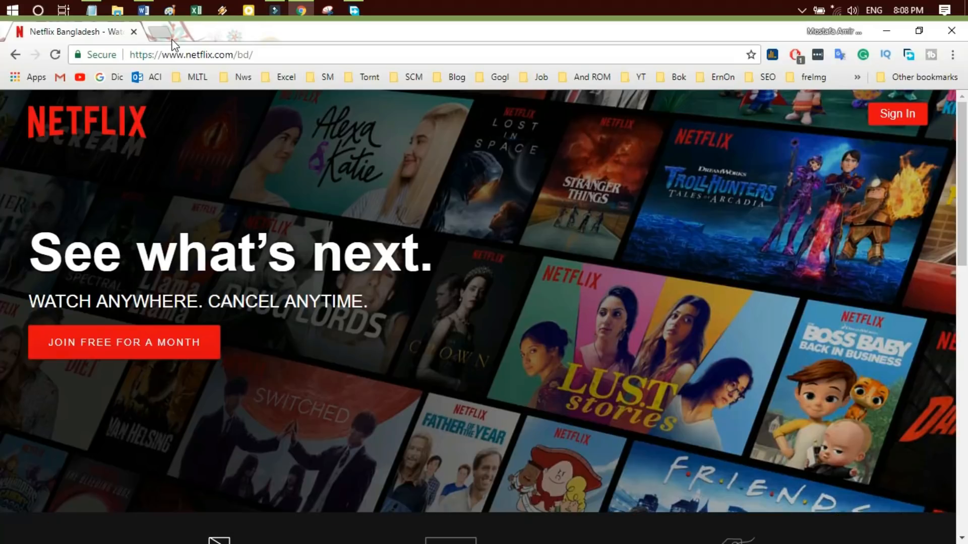
mouse_move(590, 6)
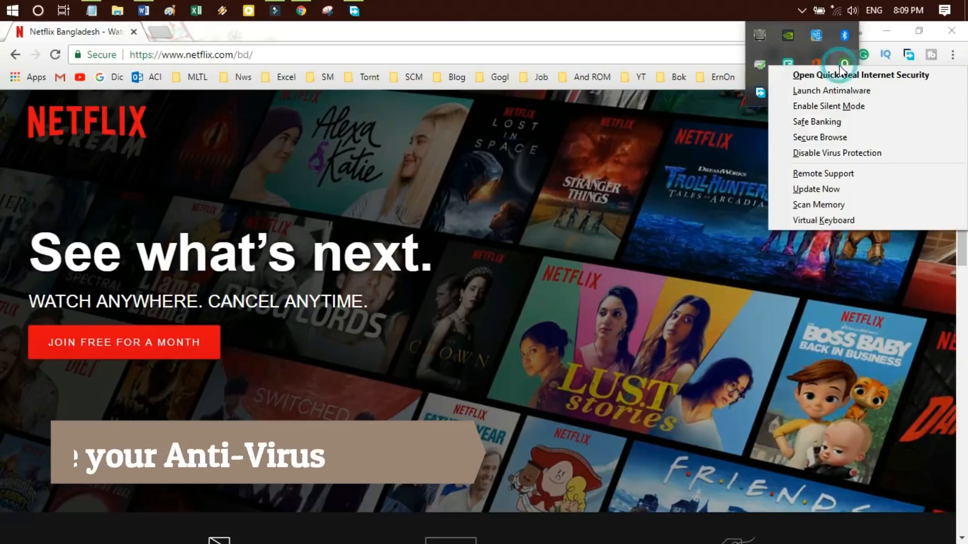
- Disable Quick Heal virus protection, set to turn back on after 15 minutes
click(836, 153)
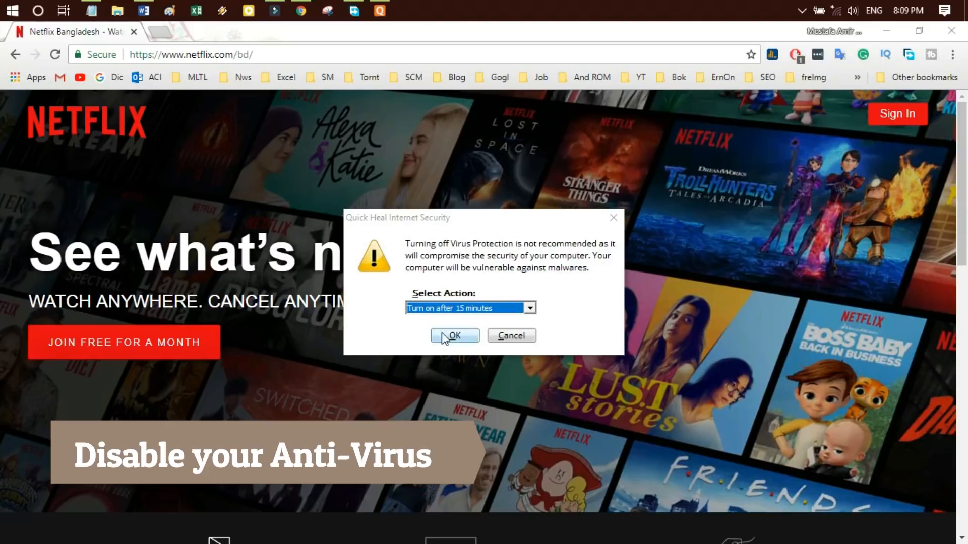
click(455, 335)
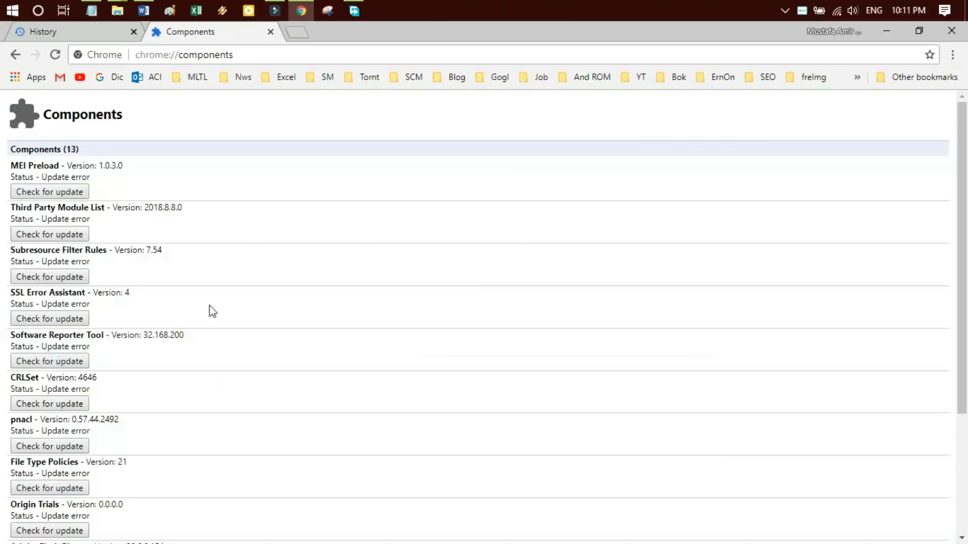
- Run 'Check for update' on the Widevine Content Decryption Module several times
scroll(down, 3)
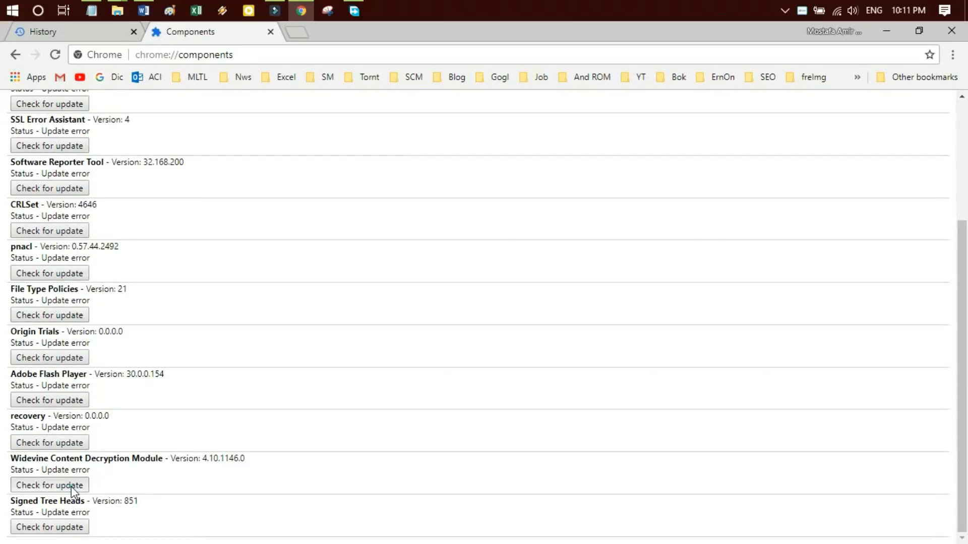
click(49, 485)
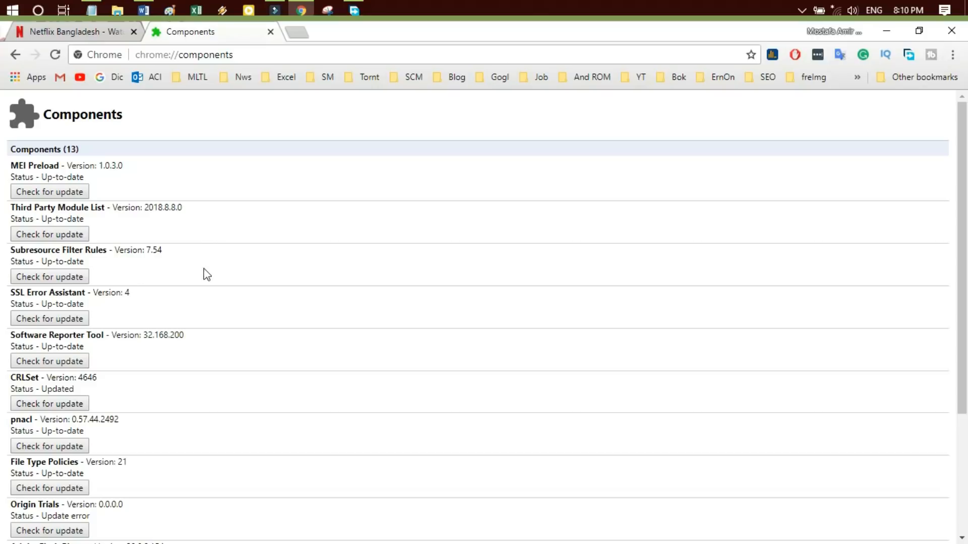
scroll(down, 3)
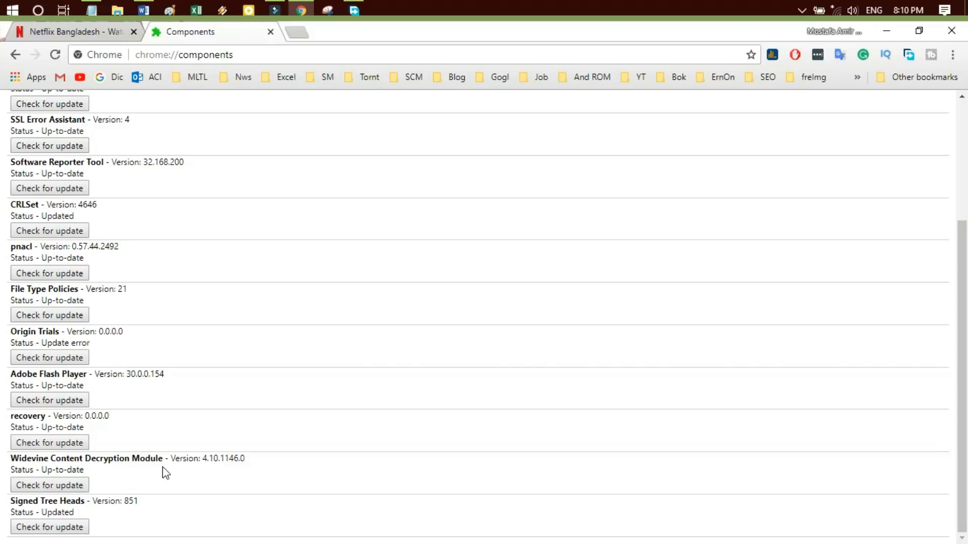
mouse_move(162, 507)
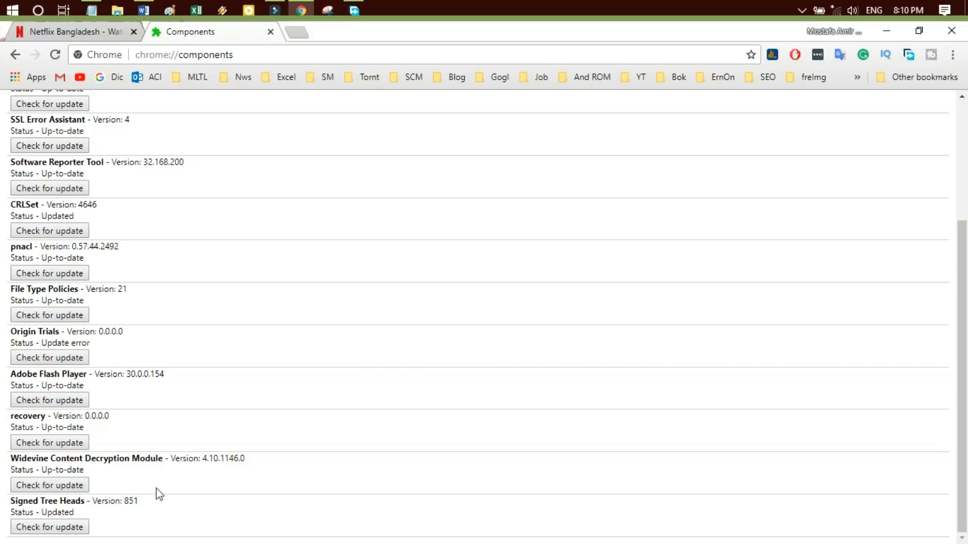
click(49, 485)
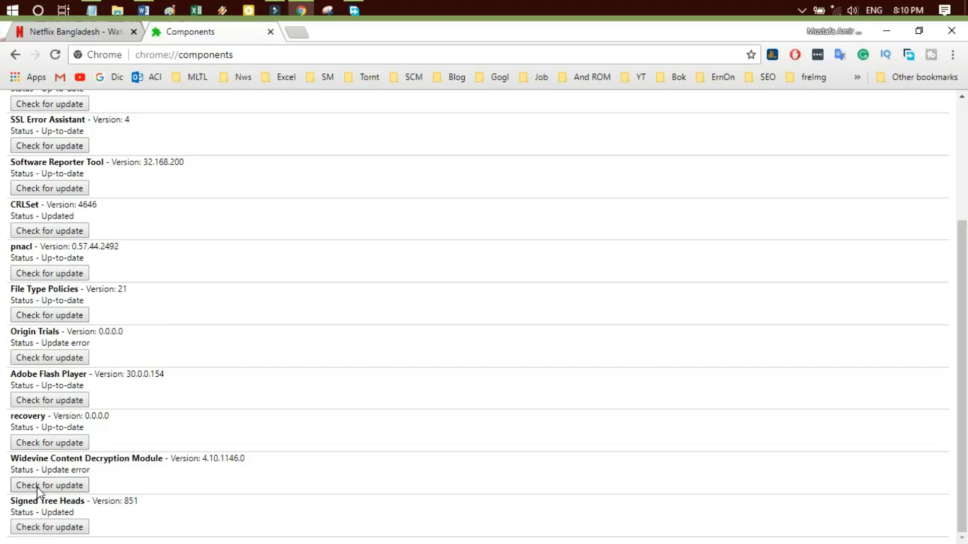
click(49, 485)
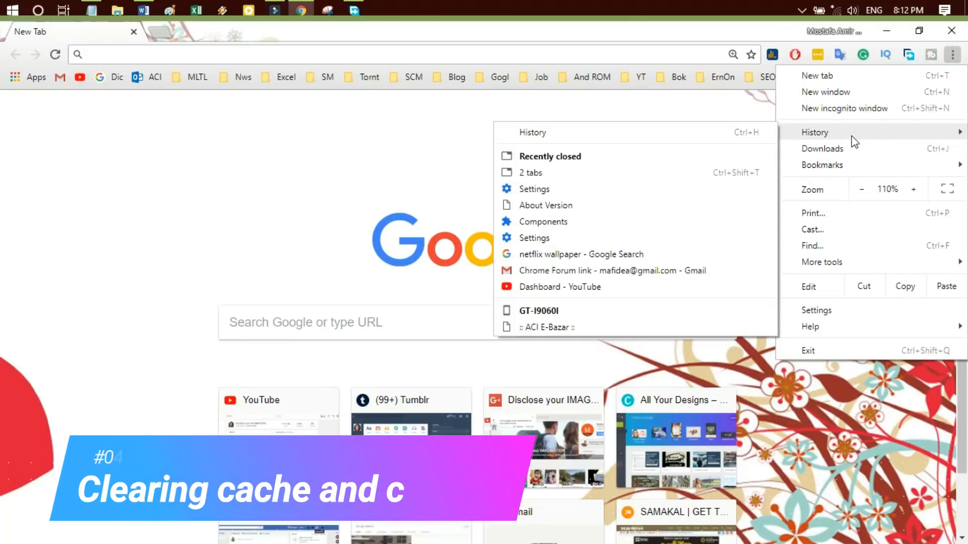
- Open the full browsing History page
click(532, 132)
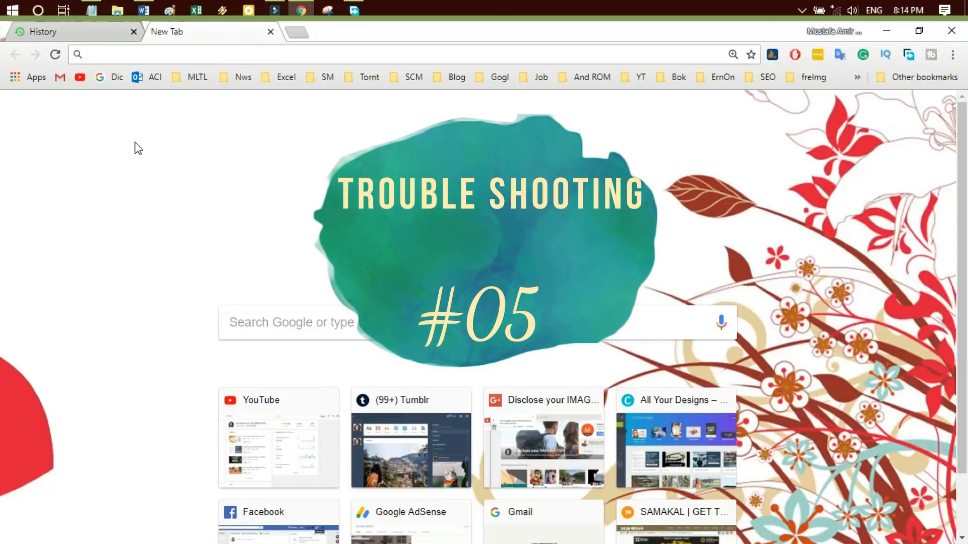
- Open a new incognito window, then begin a chrome:// address in the regular window
click(953, 55)
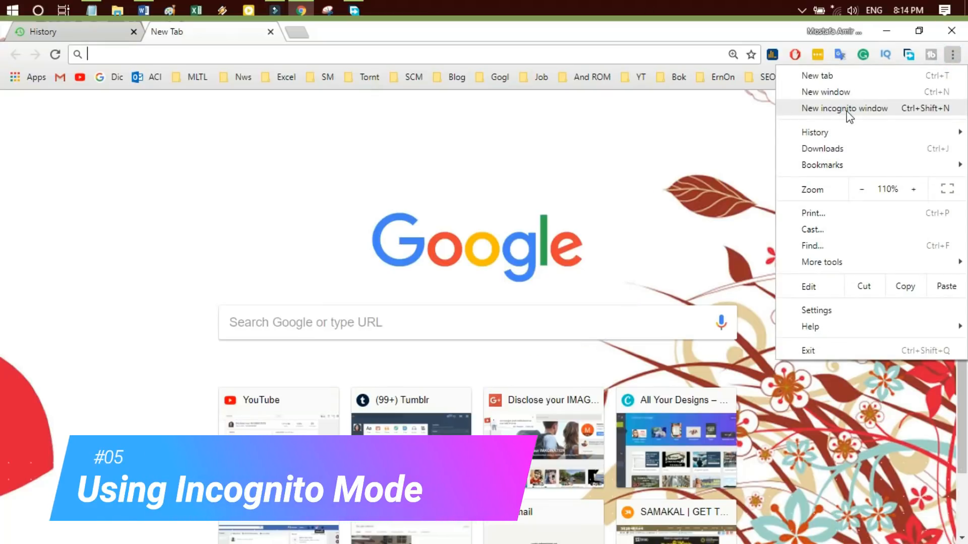
click(844, 108)
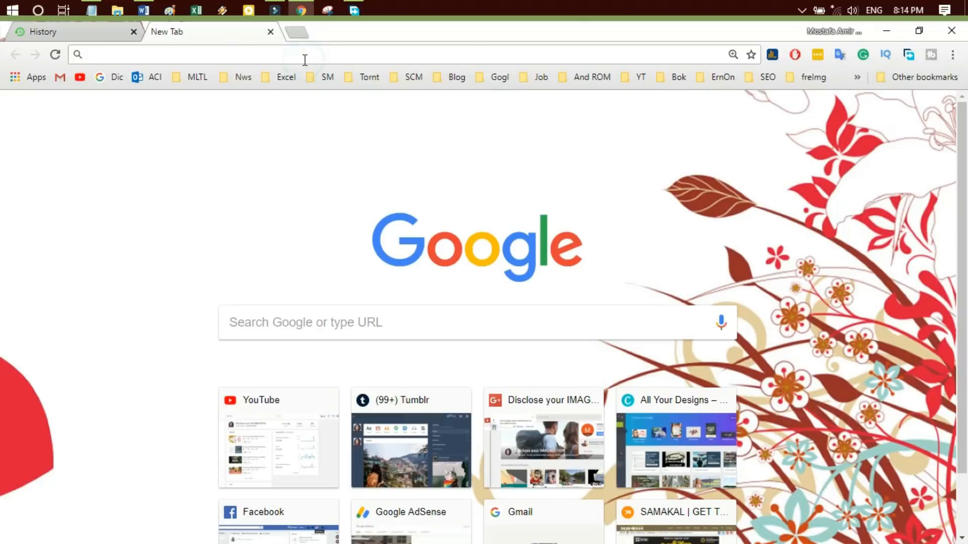
text(chrome://extensions)
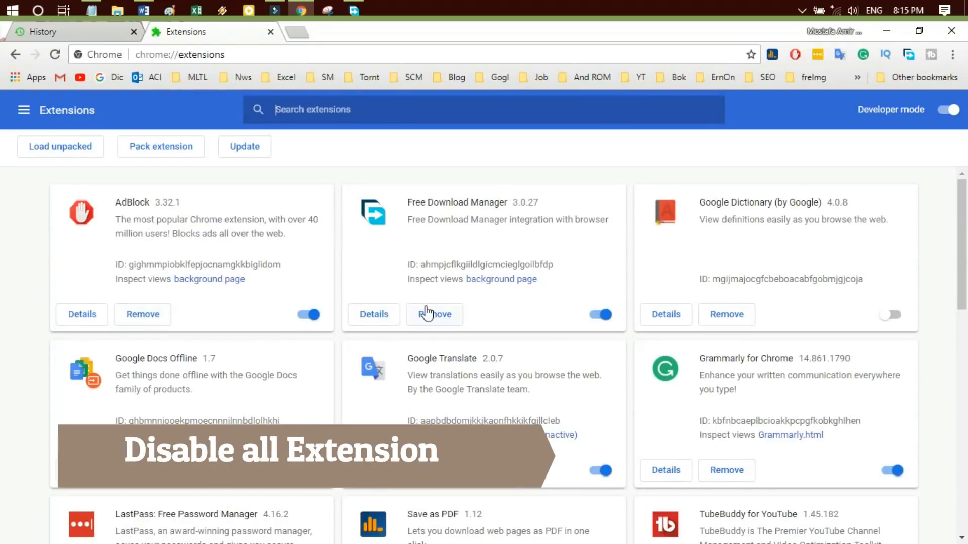
- Cancel the Google Dictionary removal prompt and switch off the installed extensions' toggles
click(726, 314)
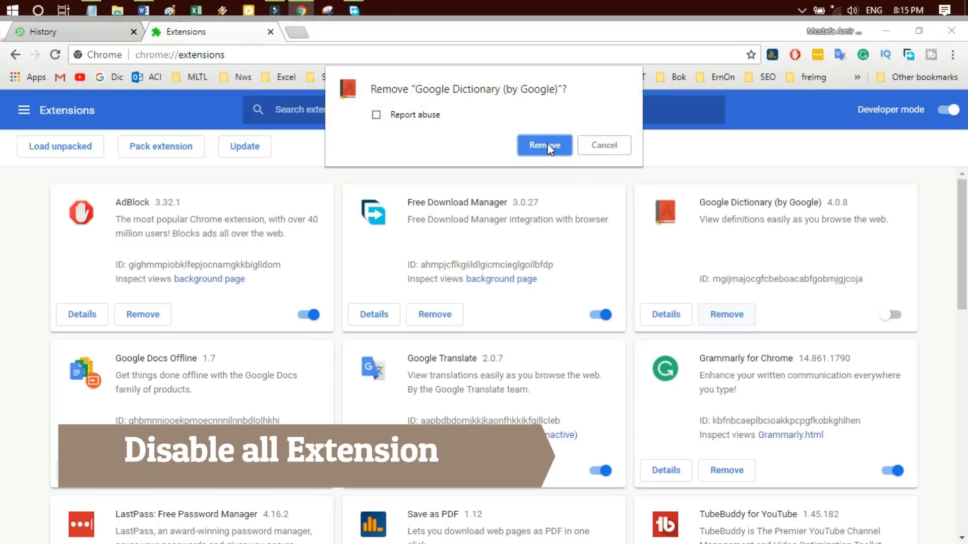
click(544, 145)
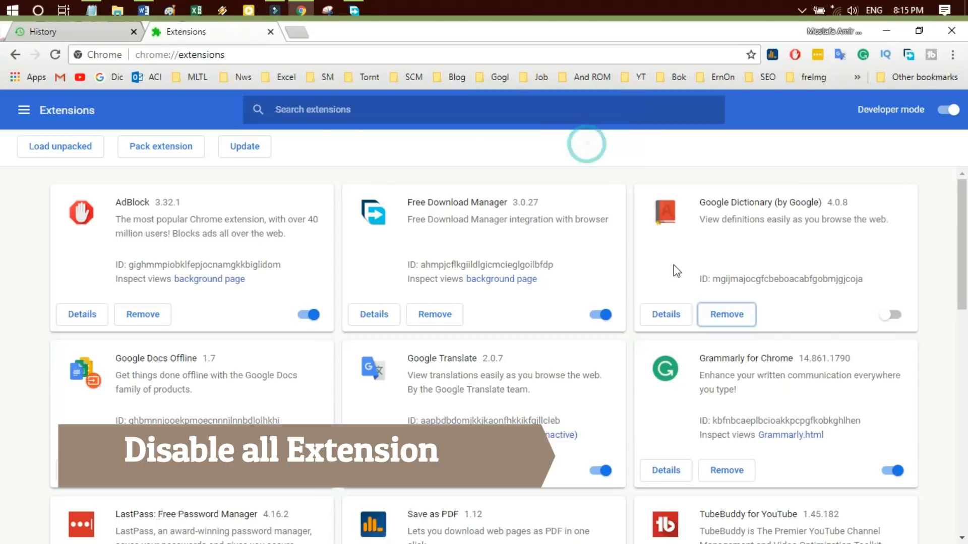
click(307, 315)
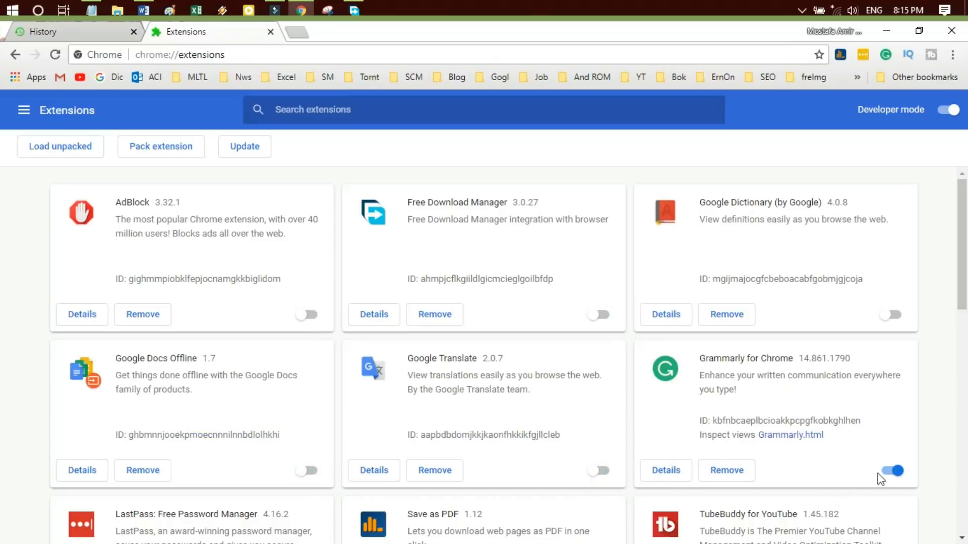
scroll(down, 3)
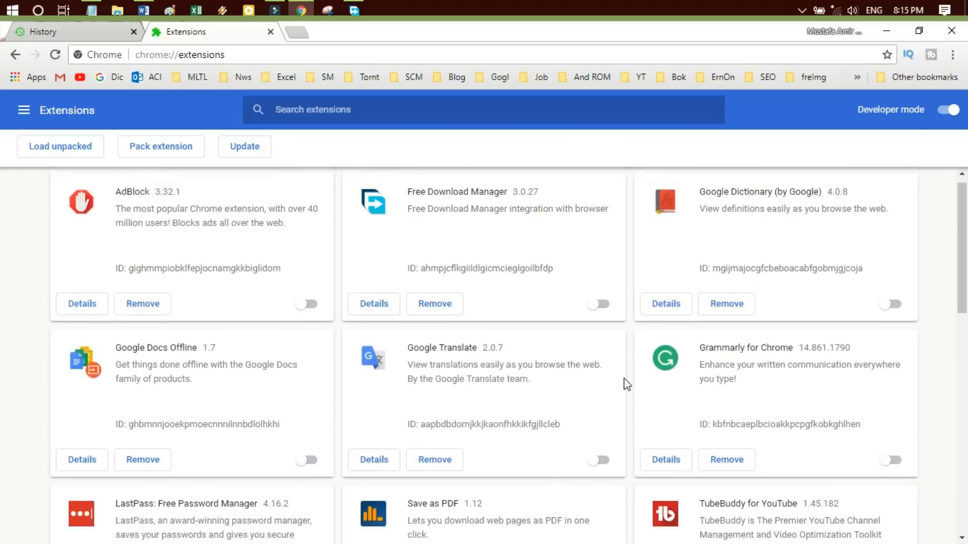
click(305, 304)
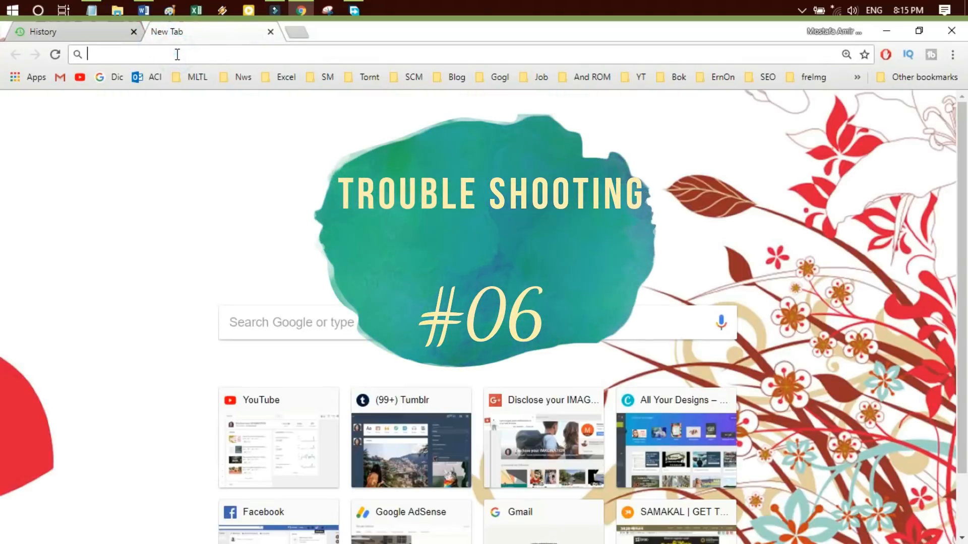
- Open chrome://settings and expand the Advanced section
text(chrome)
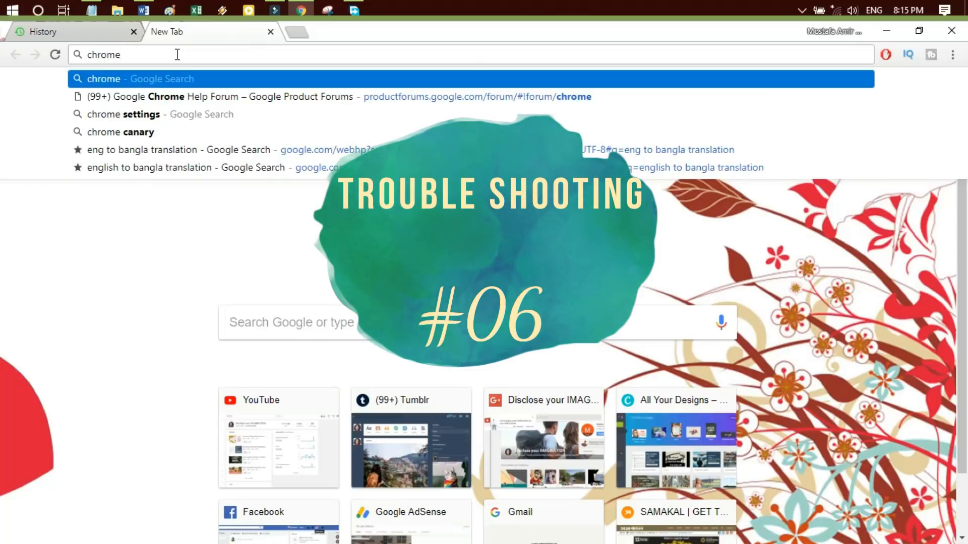
text(chrome://s)
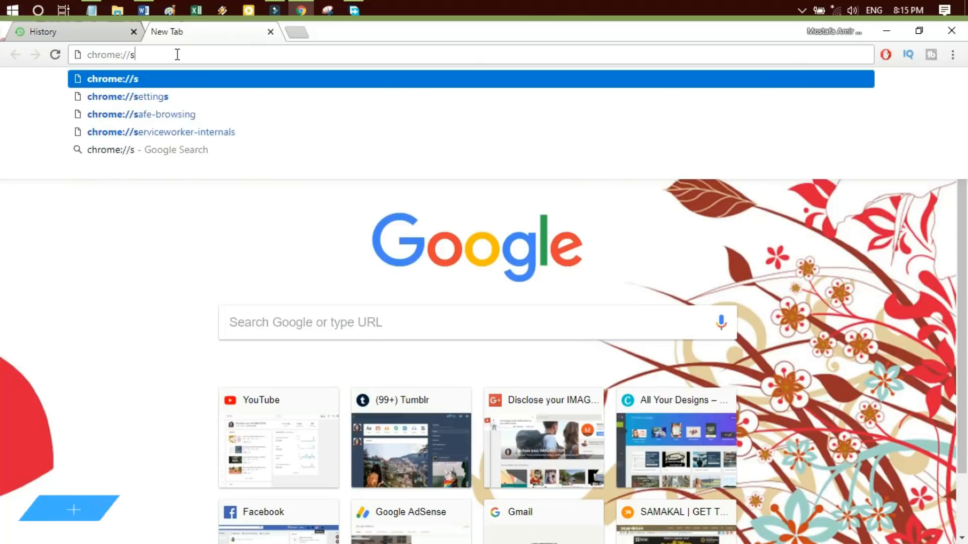
text(e)
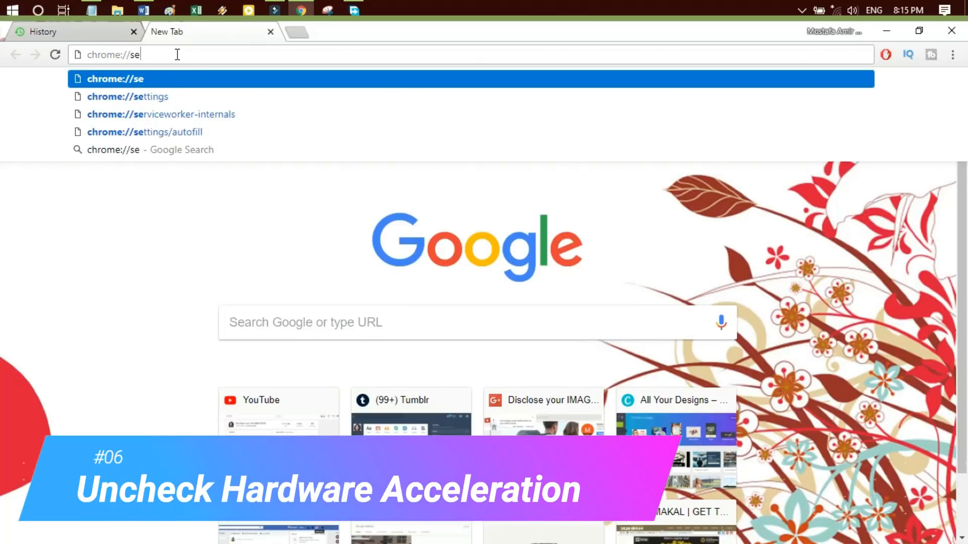
key(Enter)
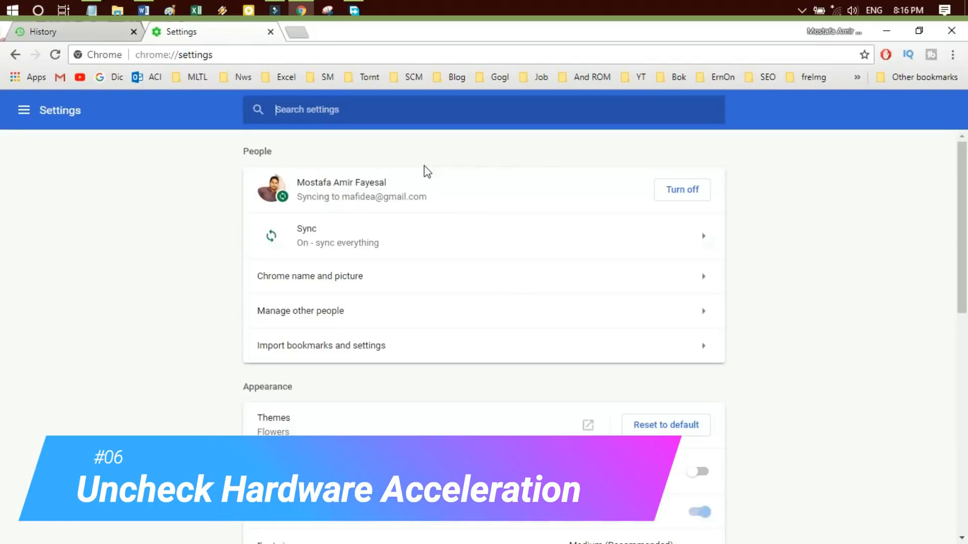
scroll(down, 3)
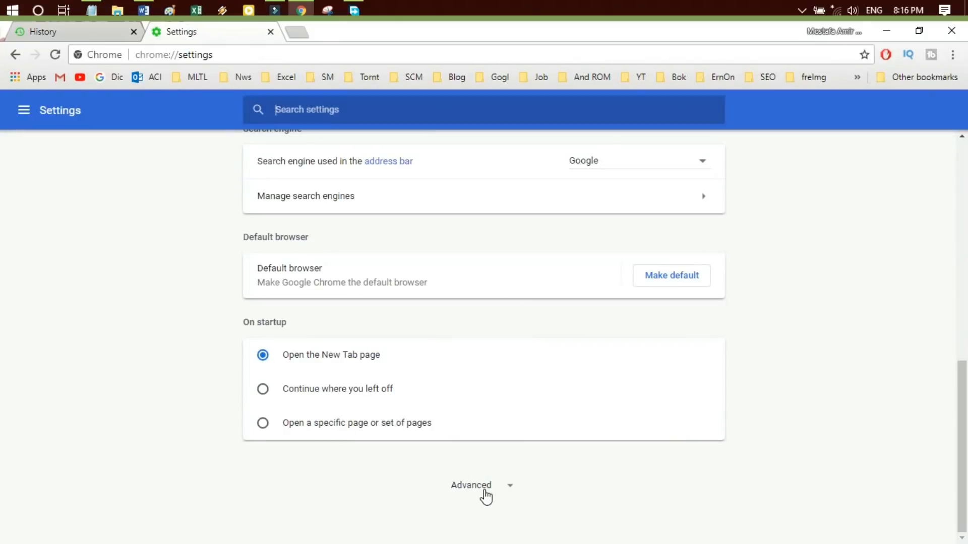
click(471, 485)
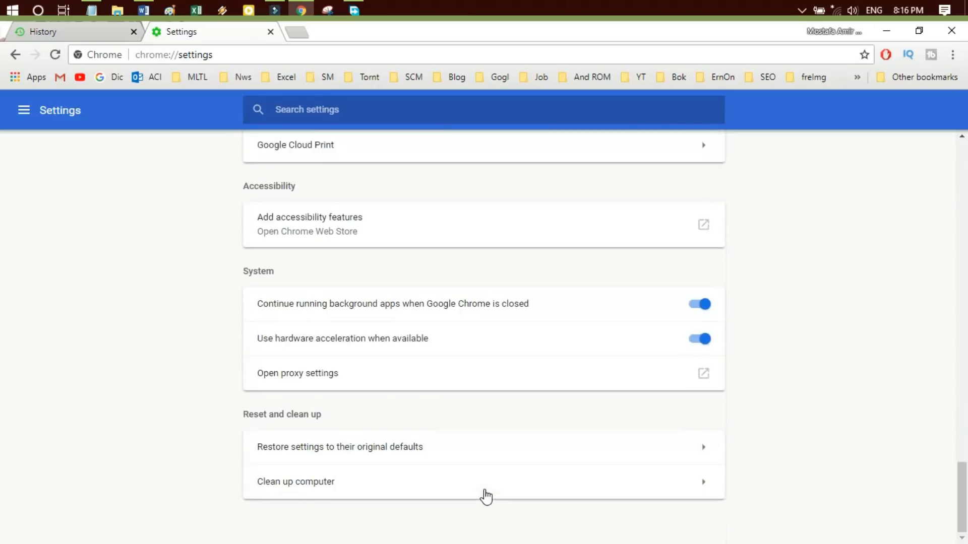
mouse_move(324, 351)
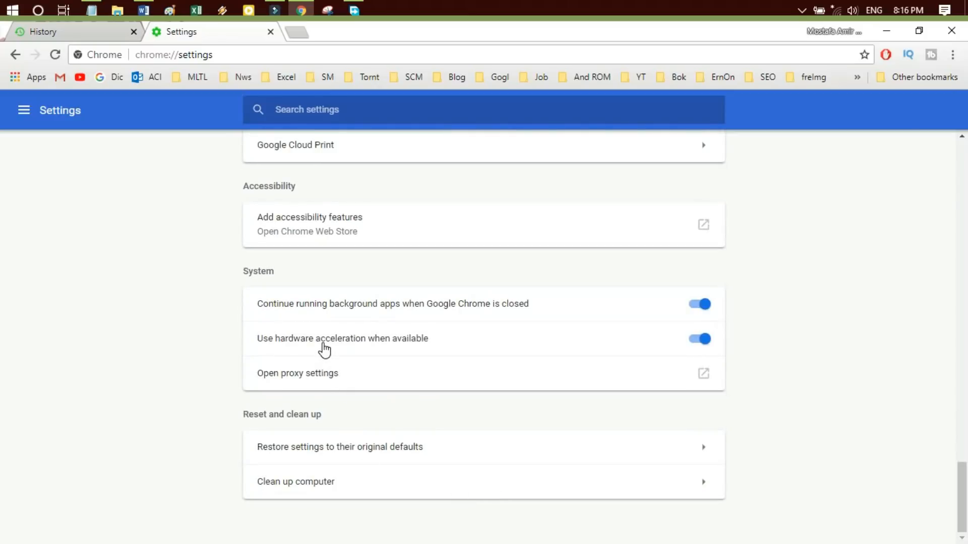
- Switch off 'Use hardware acceleration when available' and relaunch Chrome
click(703, 338)
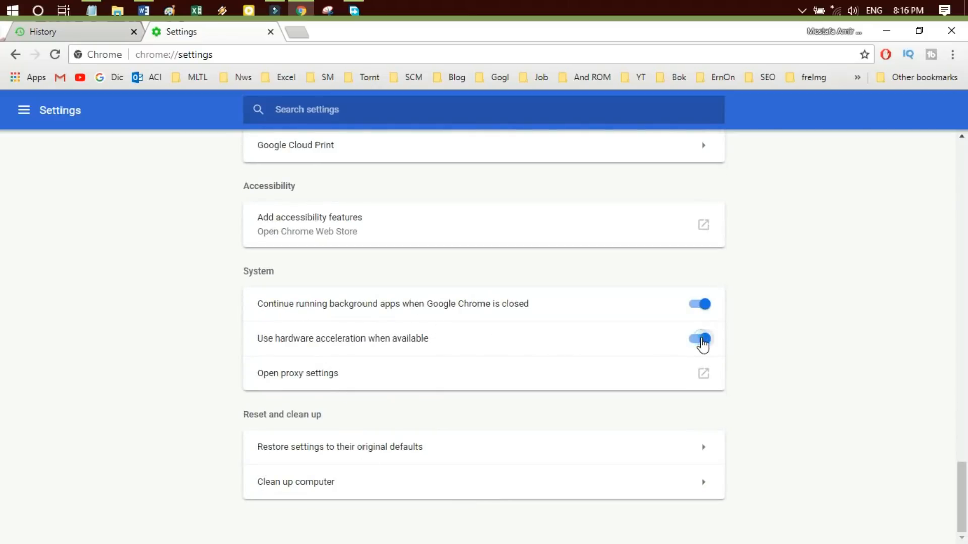
click(701, 339)
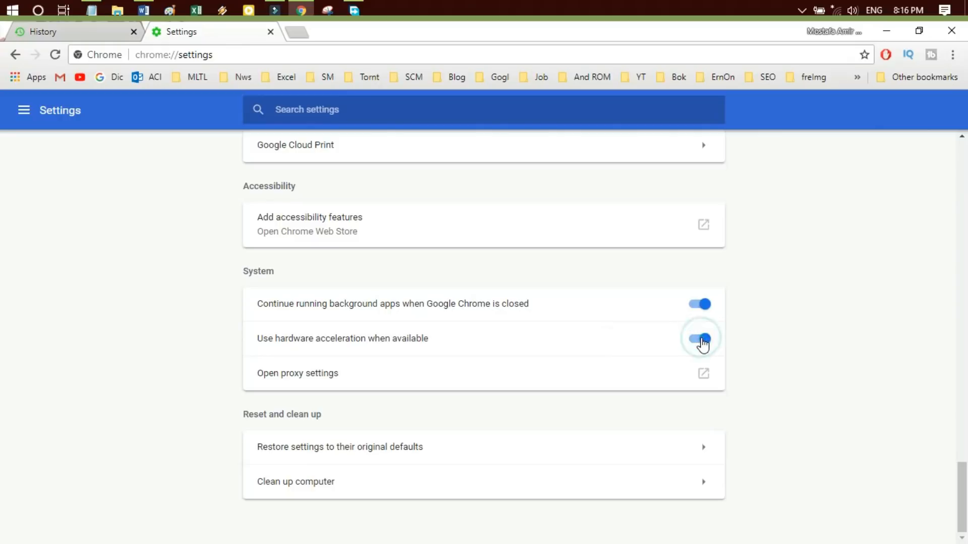
click(701, 338)
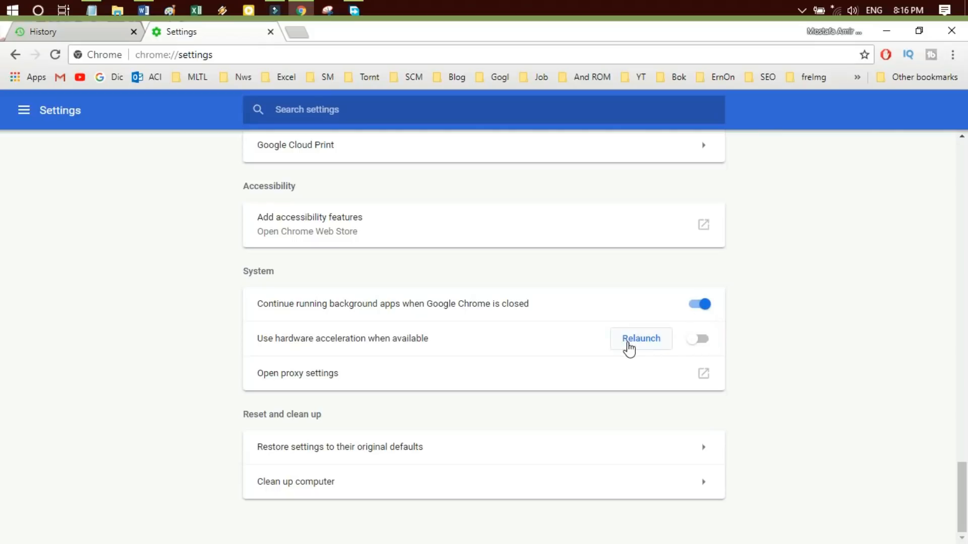
click(640, 339)
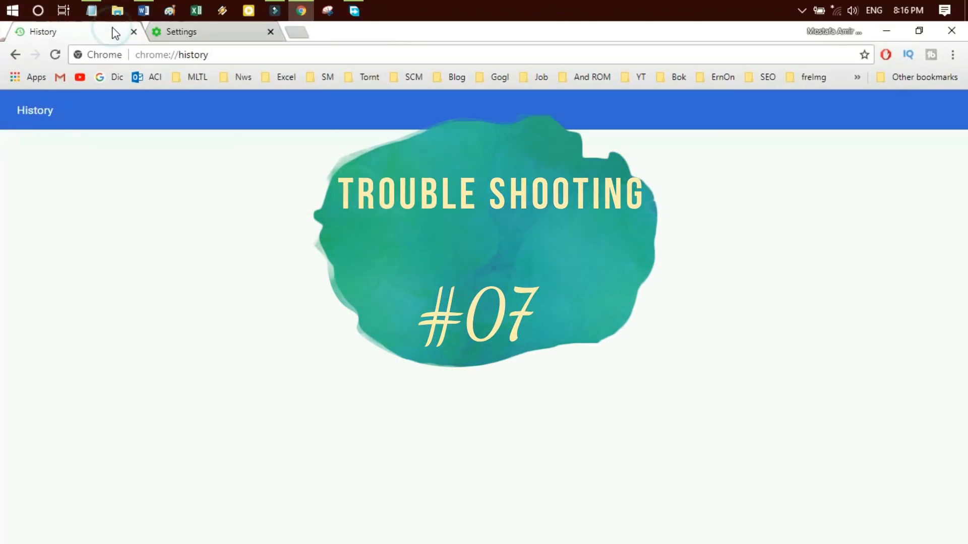
- Under Advanced settings, choose 'Restore settings to their original defaults' and confirm 'Reset settings'
click(182, 32)
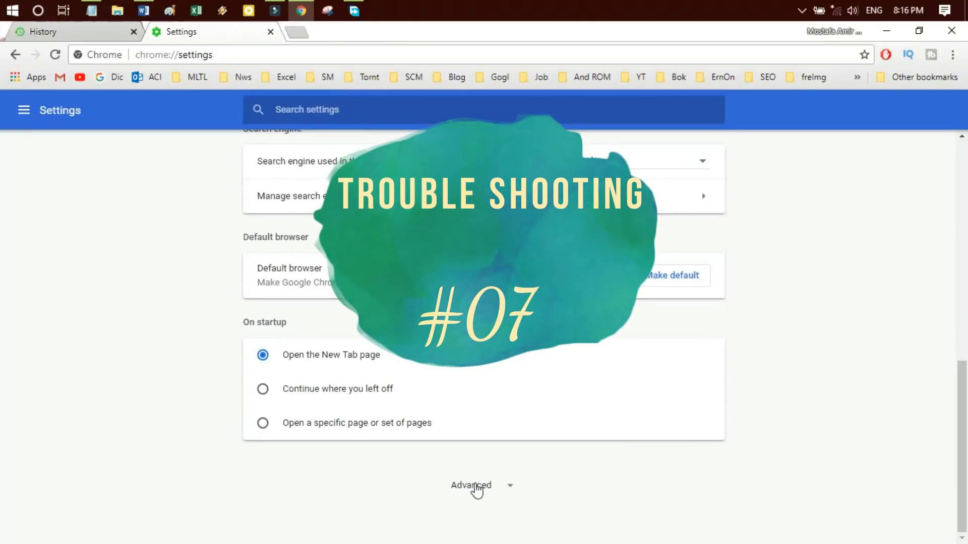
click(471, 485)
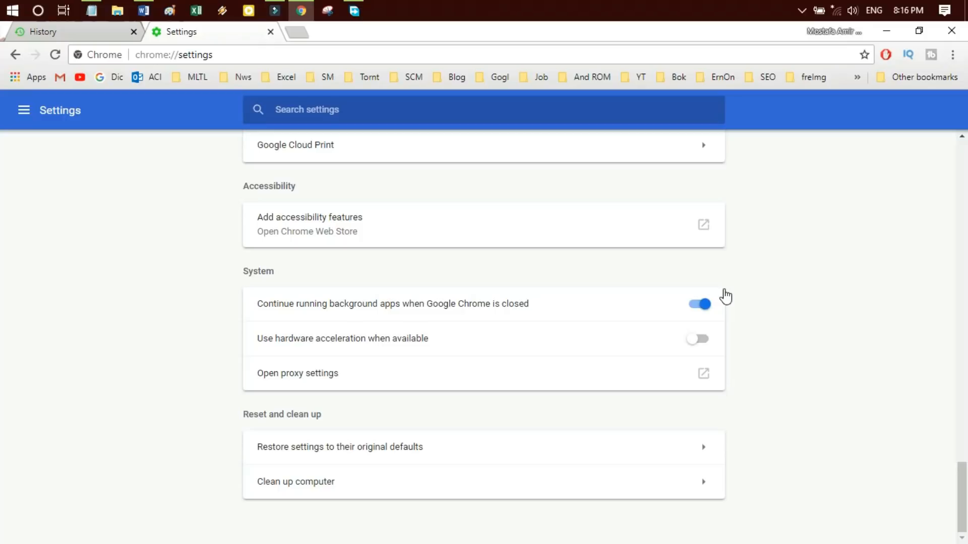
mouse_move(692, 458)
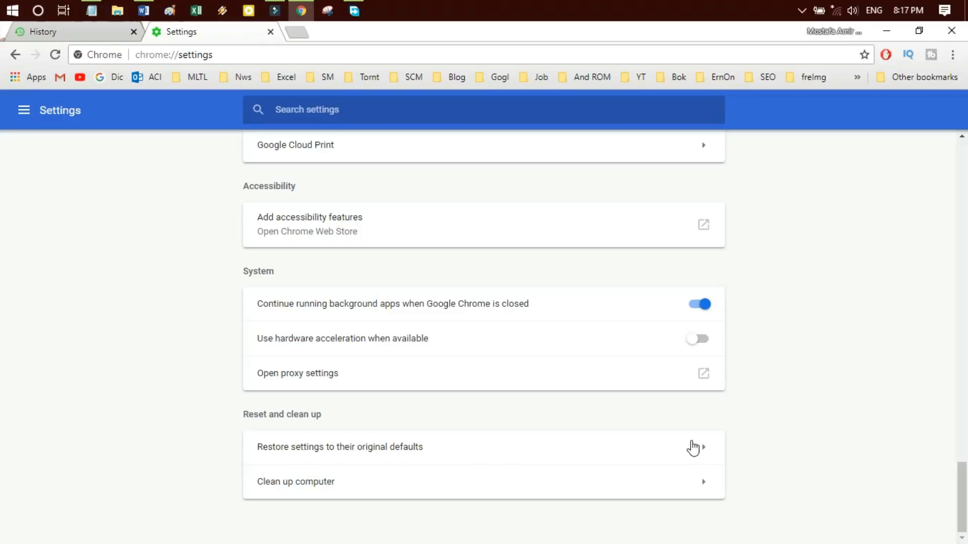
click(340, 447)
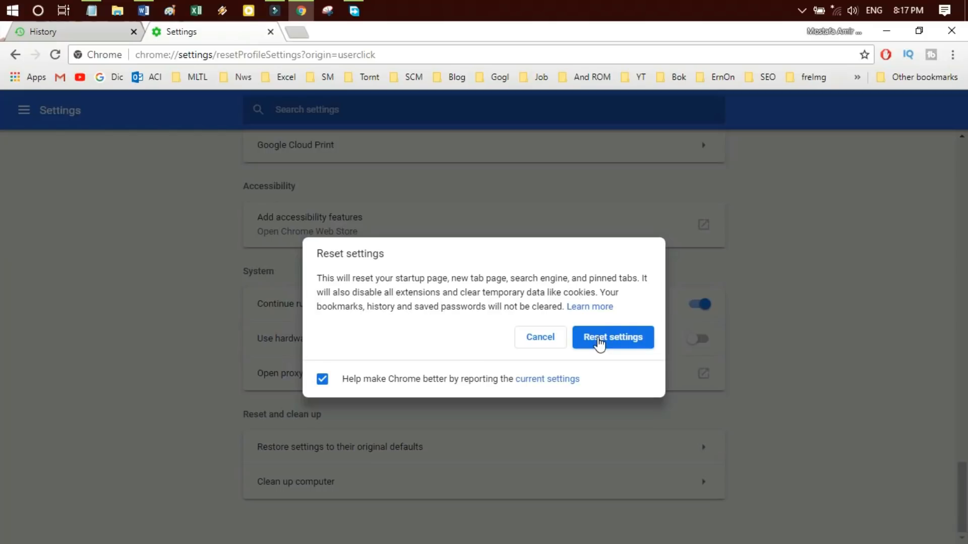
click(613, 337)
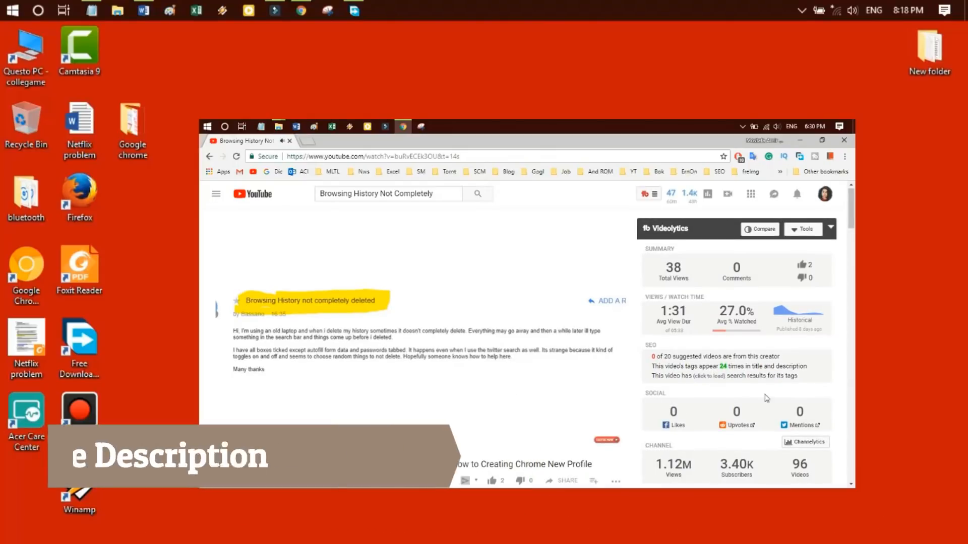
scroll(down, 3)
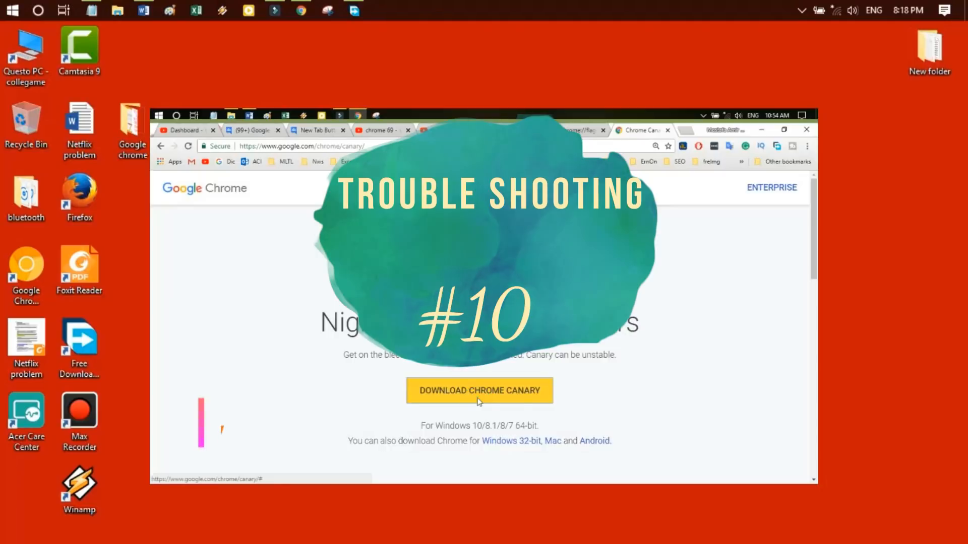
- Download the Chrome Canary installer from the Canary page
click(480, 390)
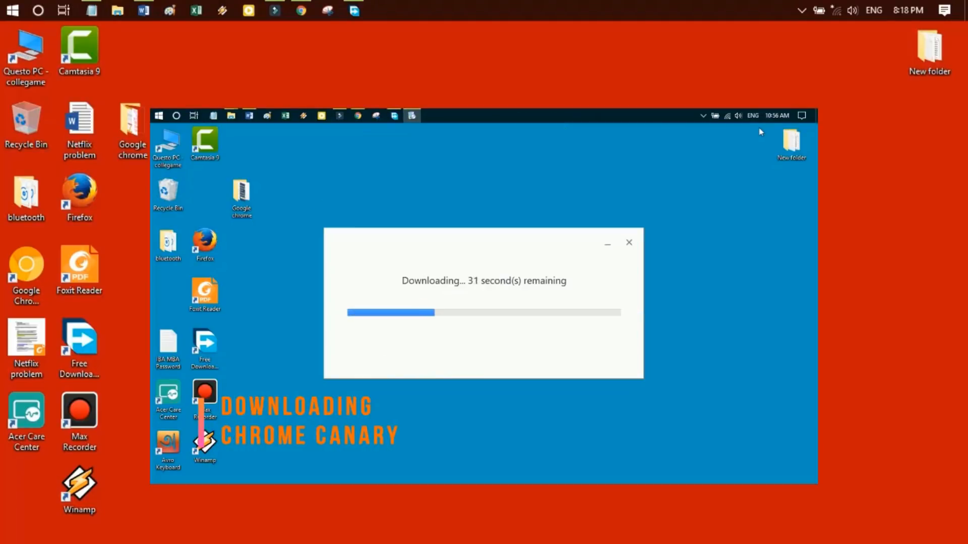